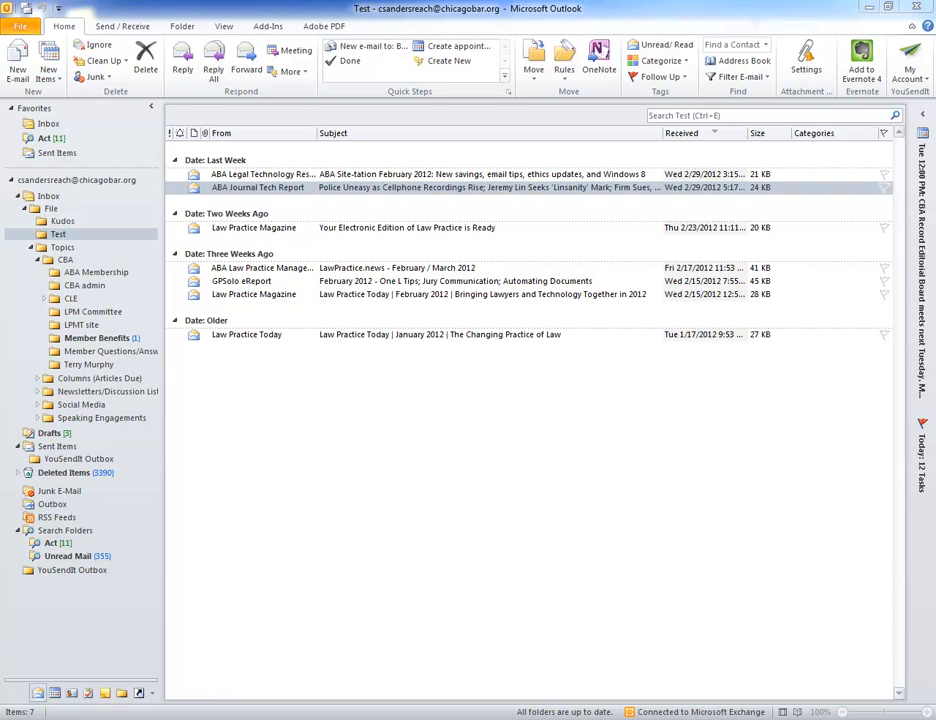
{"action": "mouse_move", "coordinate": [293, 322]}
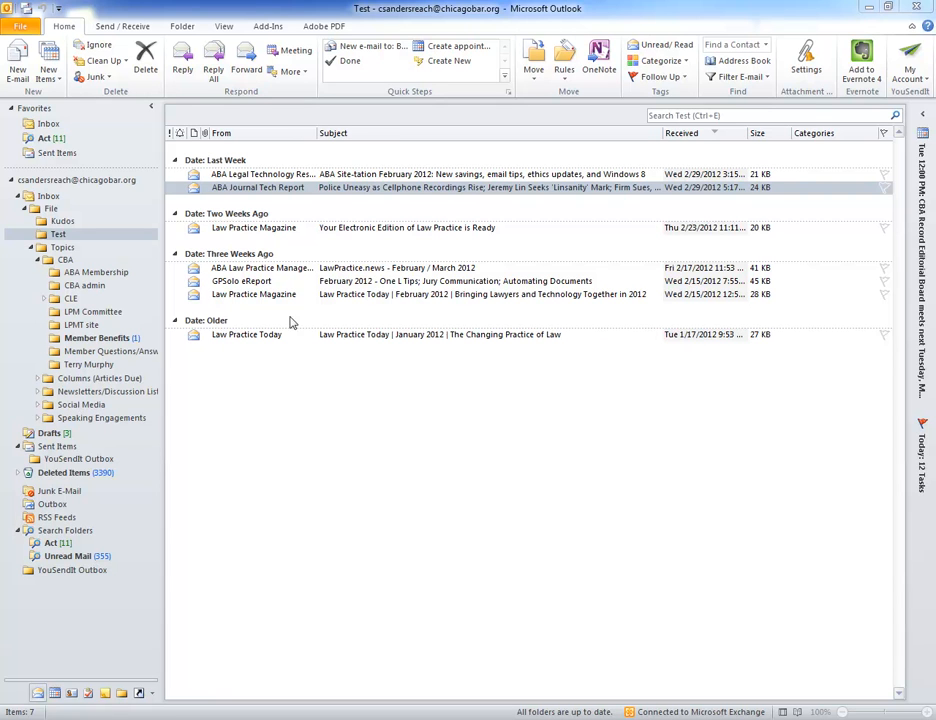
{"action": "mouse_move", "coordinate": [319, 465]}
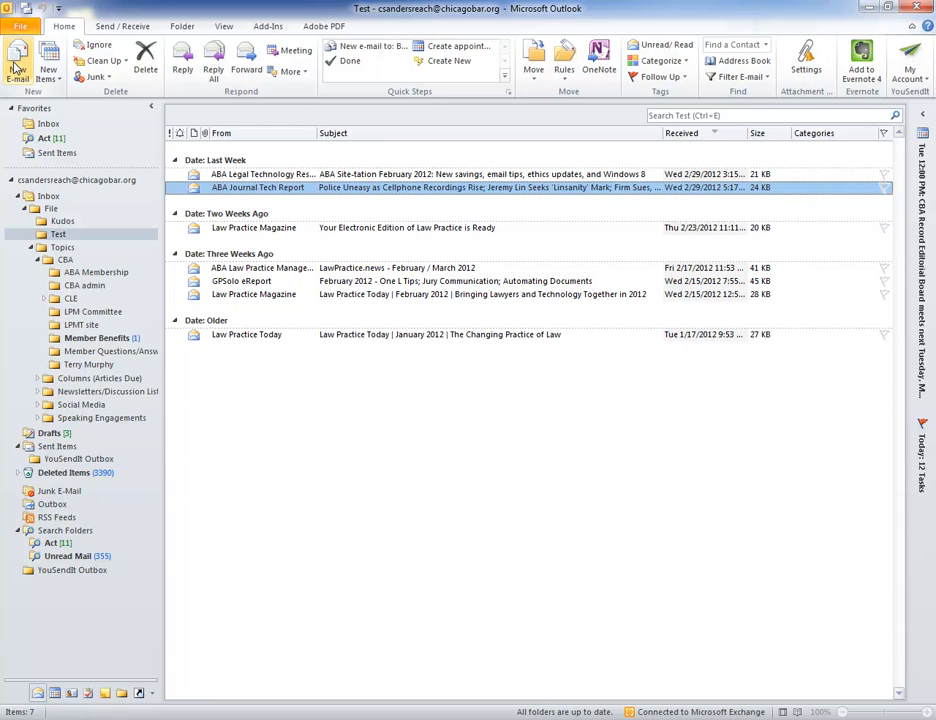
{"action": "left_click", "coordinate": [17, 60]}
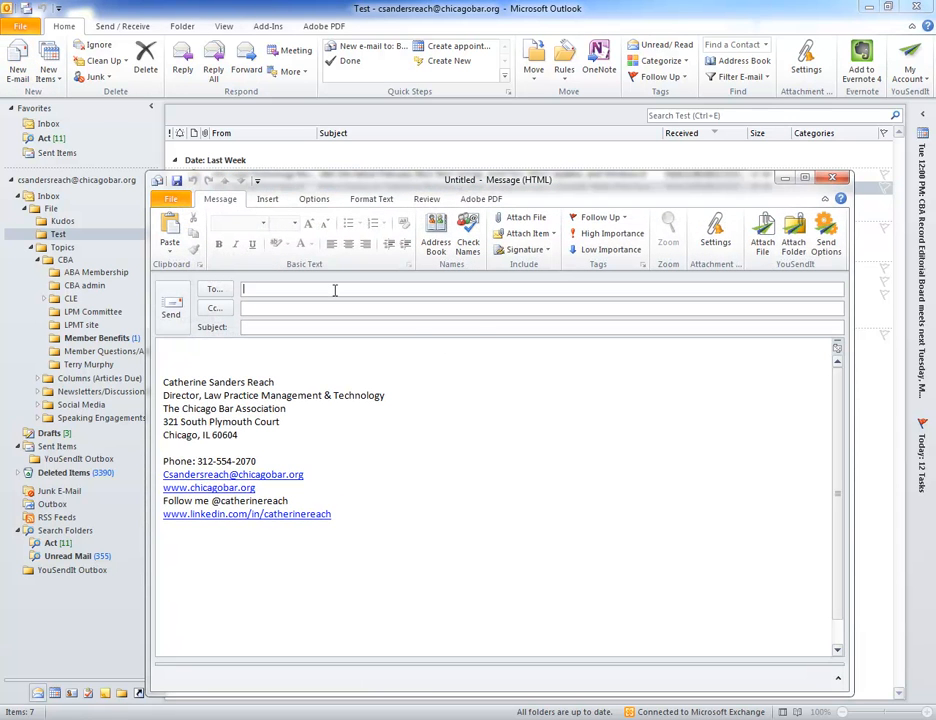
{"action": "type", "text": "s"}
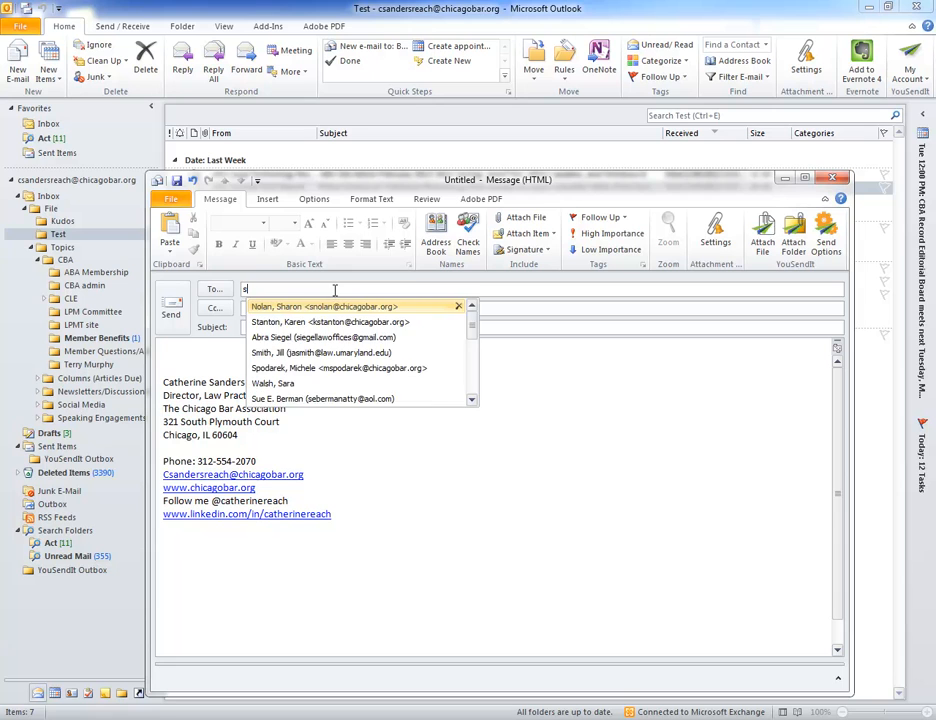
{"action": "type", "text": "an"}
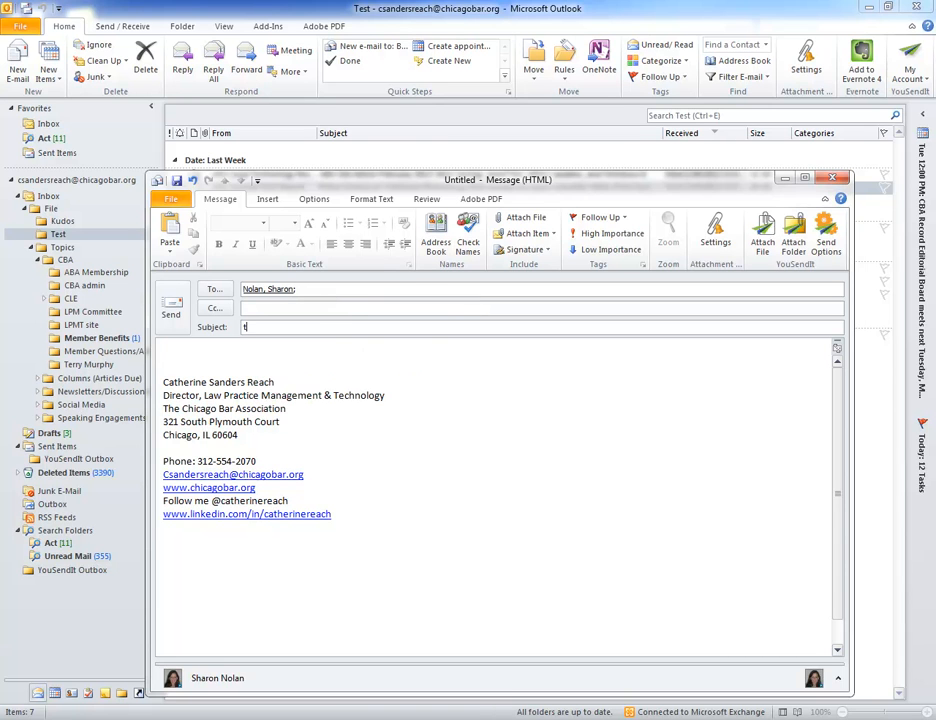
{"action": "type", "text": "test"}
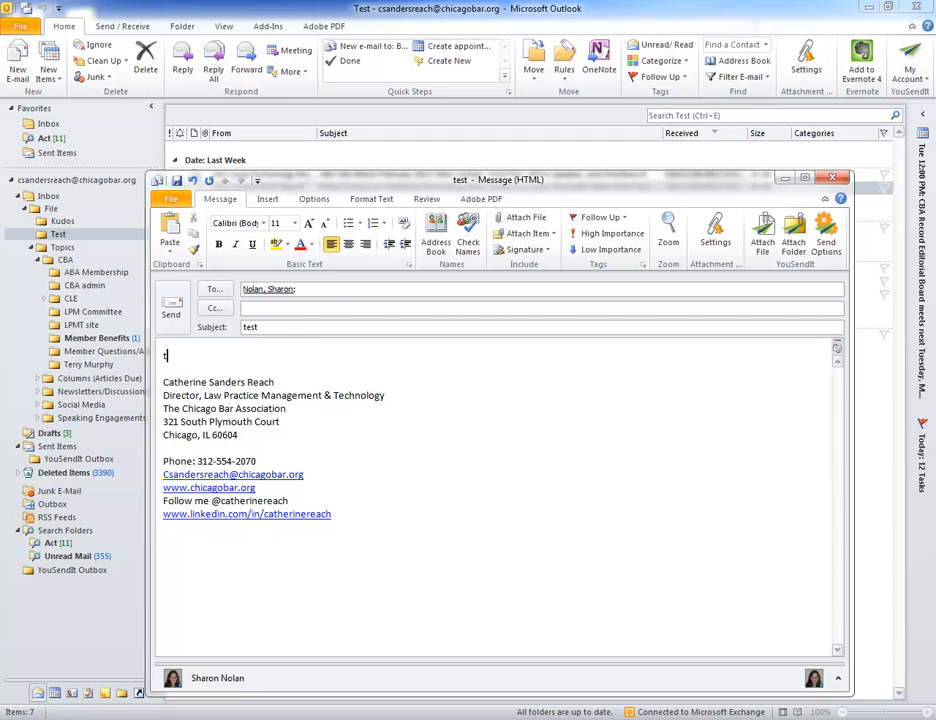
{"action": "type", "text": "est"}
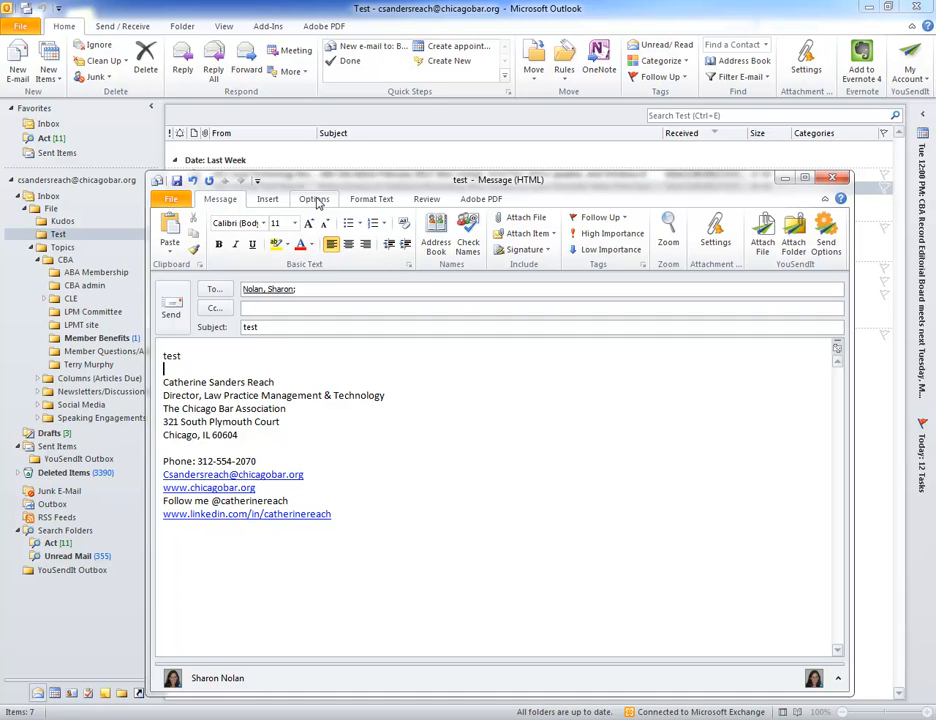
Open the message's Delay Delivery properties from the Options tab
{"action": "left_click", "coordinate": [314, 198]}
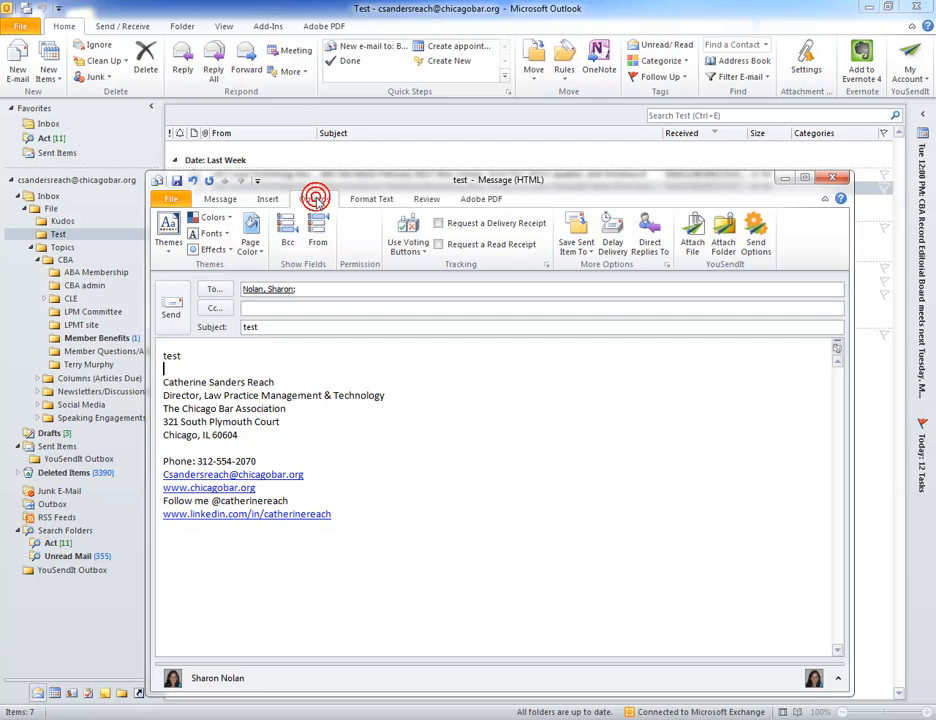
{"action": "left_click", "coordinate": [314, 198]}
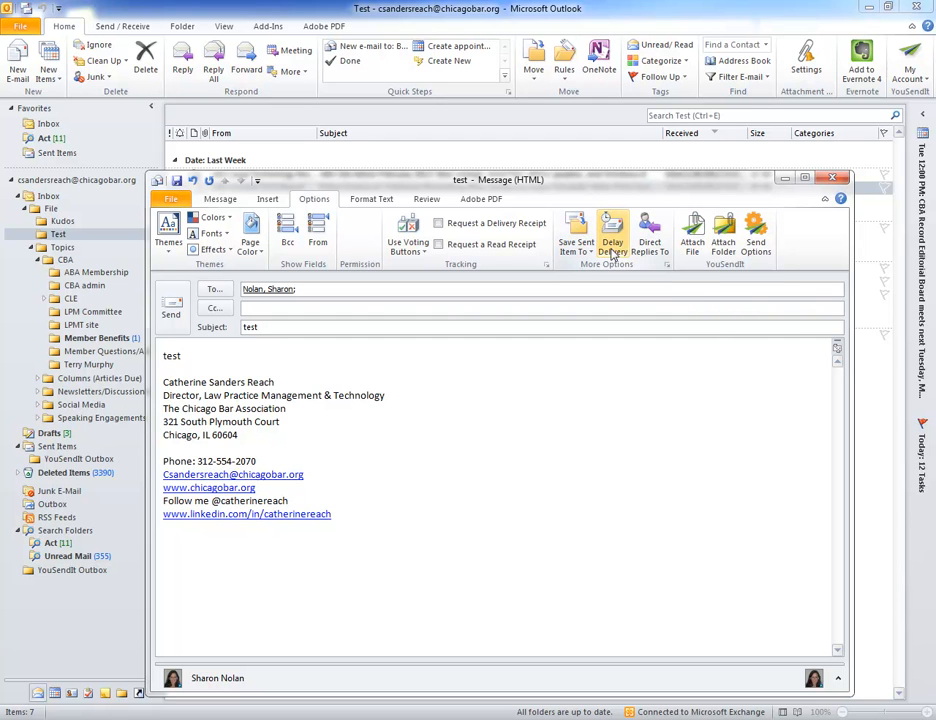
{"action": "mouse_move", "coordinate": [612, 235]}
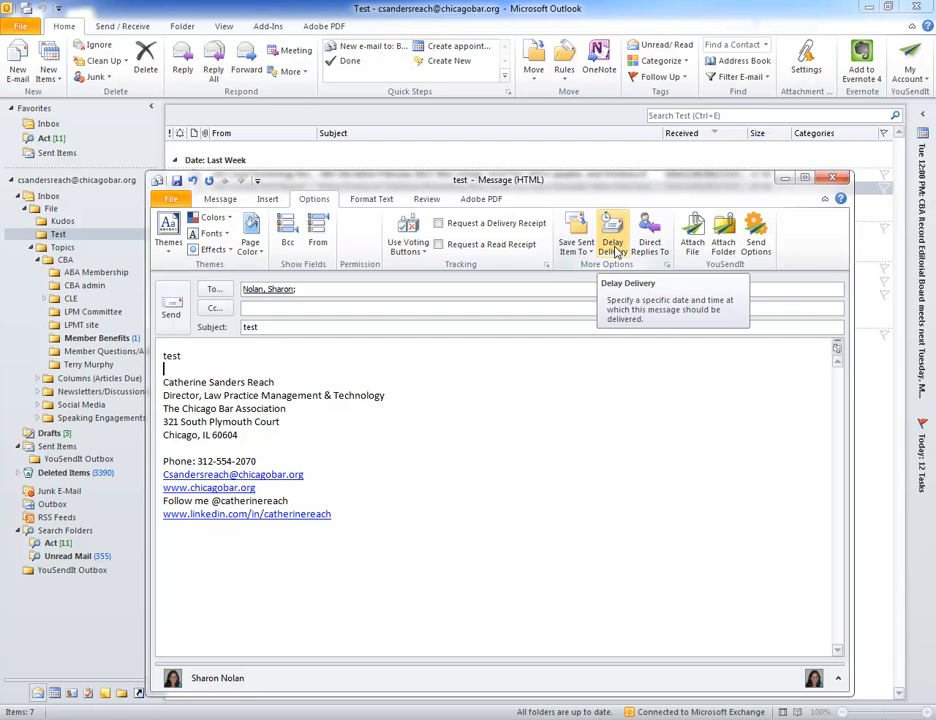
{"action": "left_click", "coordinate": [612, 235]}
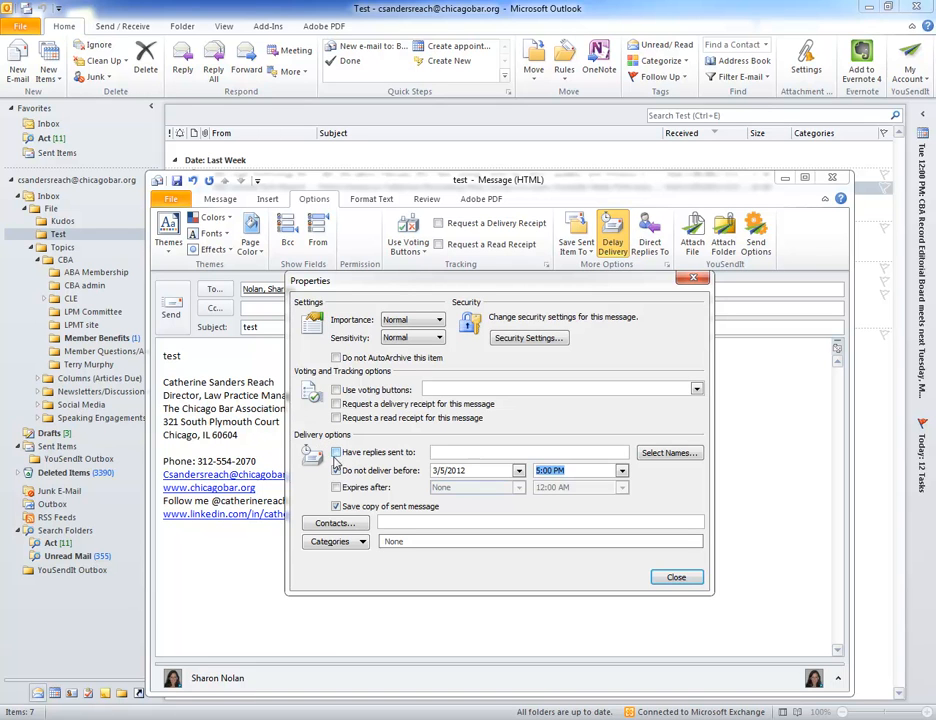
Enable 'Do not deliver before' 3/5/2012 5:00 PM and close the properties
{"action": "left_click", "coordinate": [336, 470]}
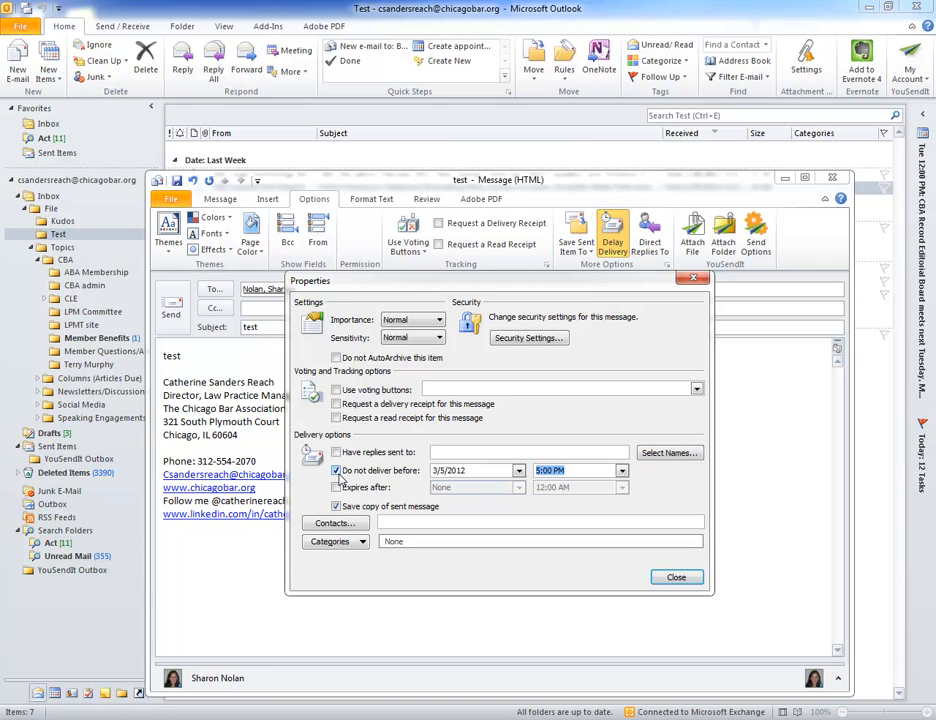
{"action": "left_click", "coordinate": [519, 470]}
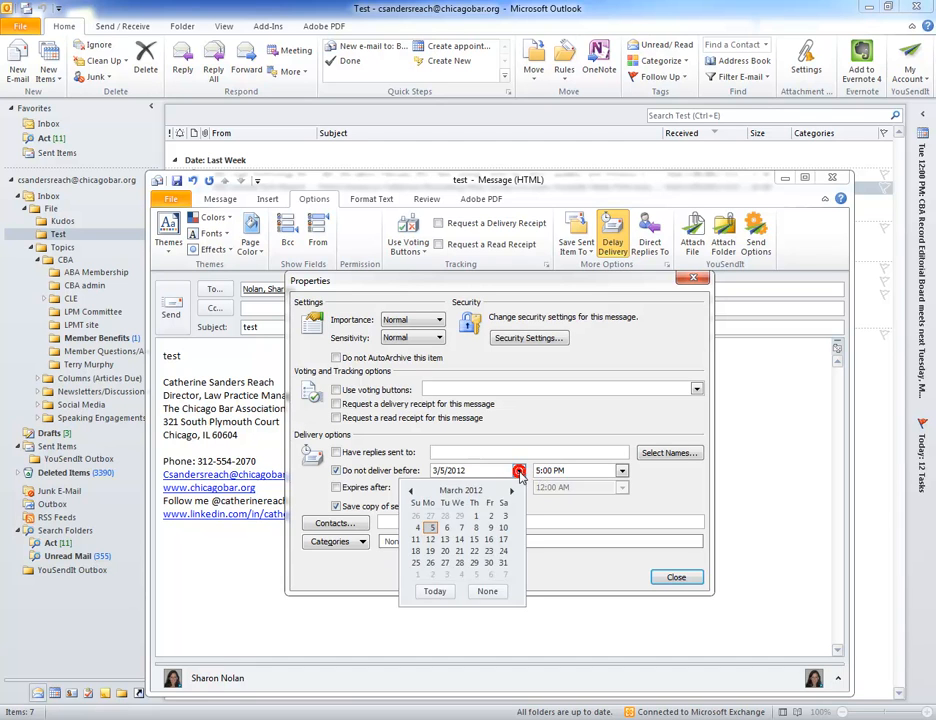
{"action": "left_click", "coordinate": [621, 470]}
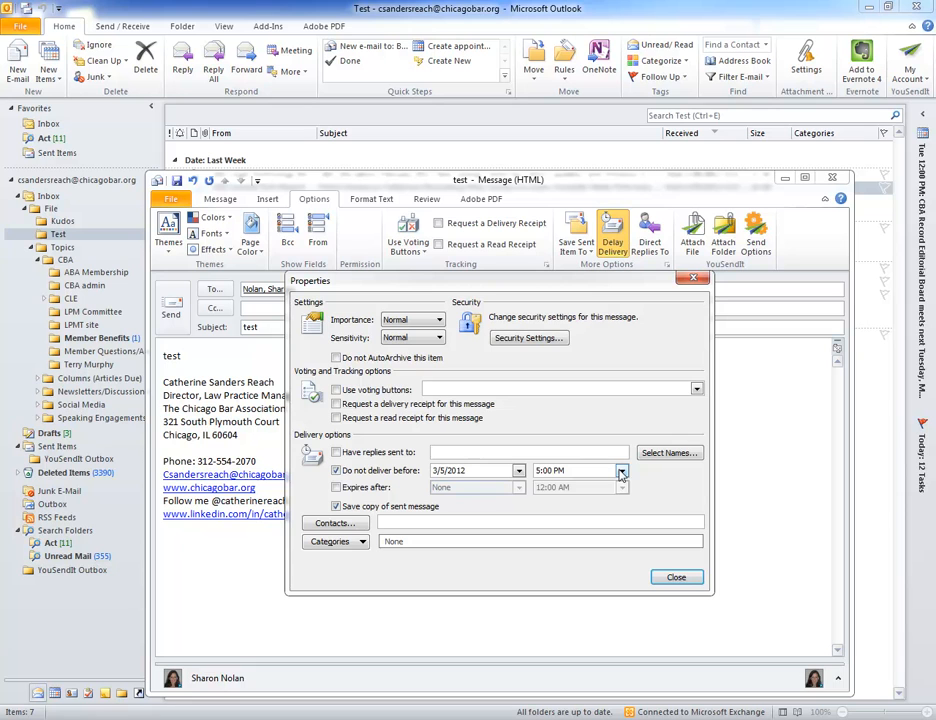
{"action": "mouse_move", "coordinate": [659, 571]}
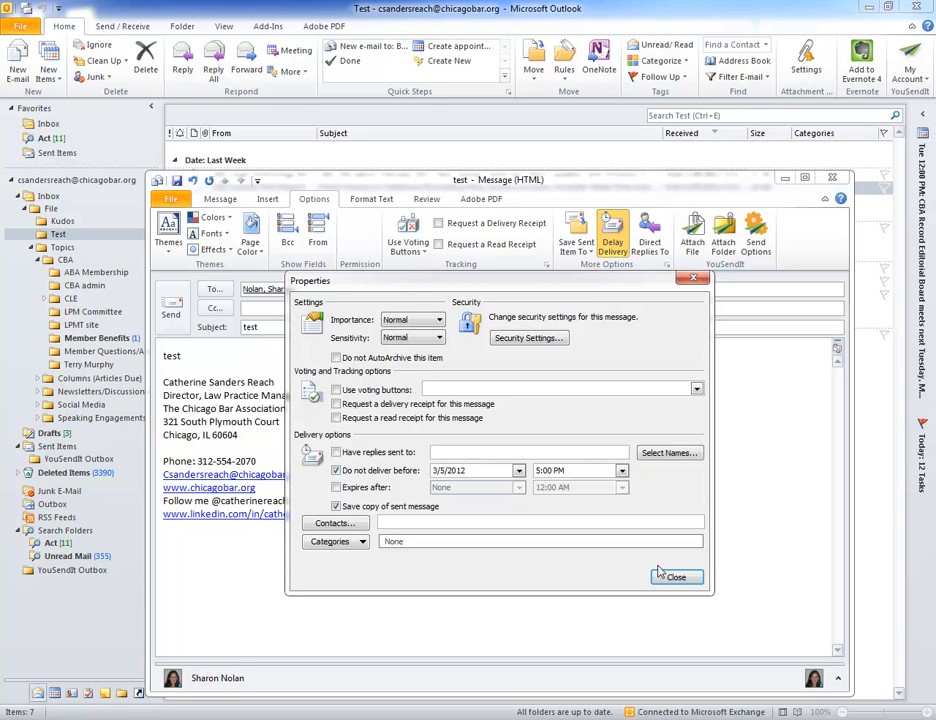
{"action": "left_click", "coordinate": [676, 577]}
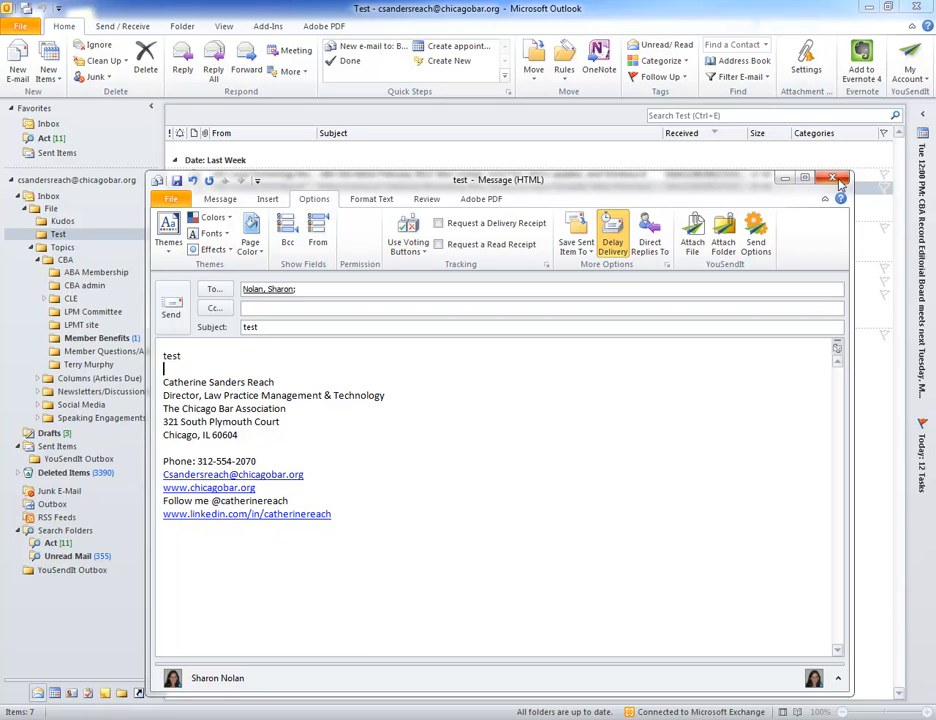
{"action": "mouse_move", "coordinate": [832, 179]}
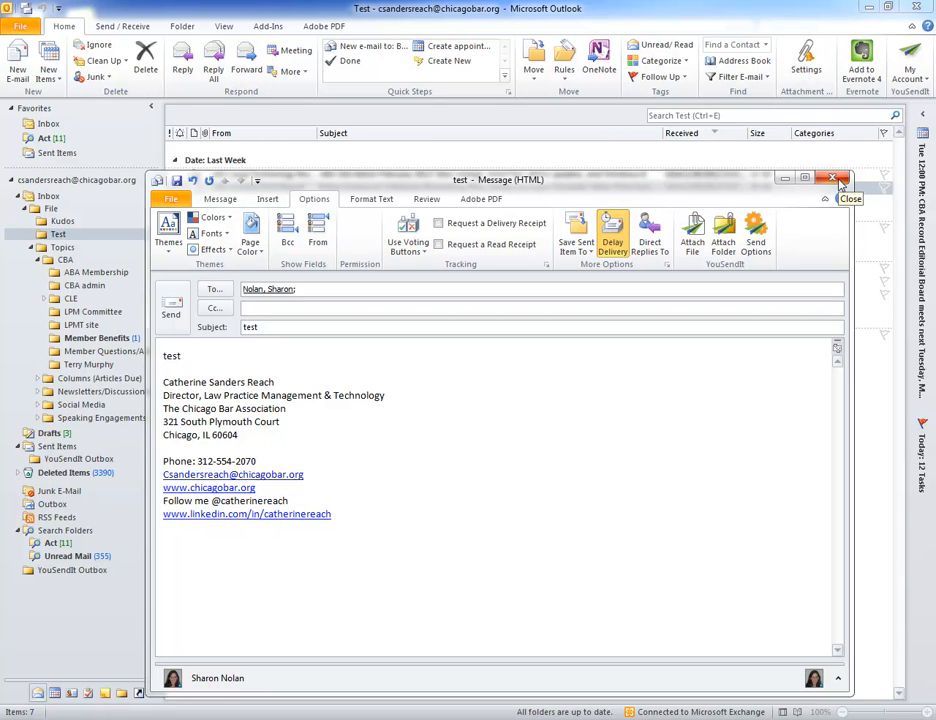
{"action": "left_click", "coordinate": [165, 369]}
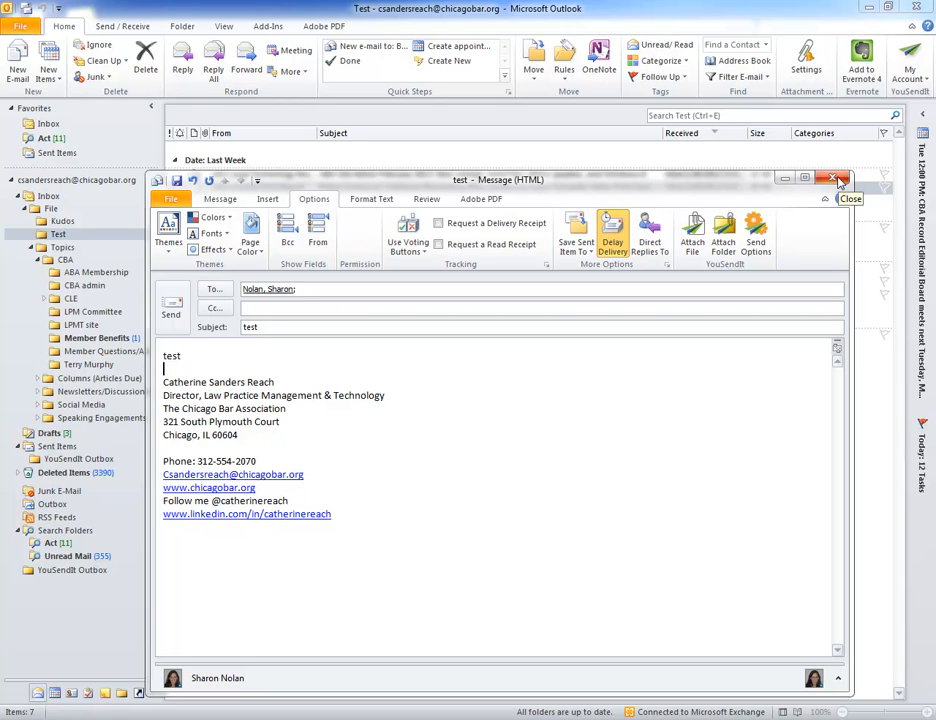